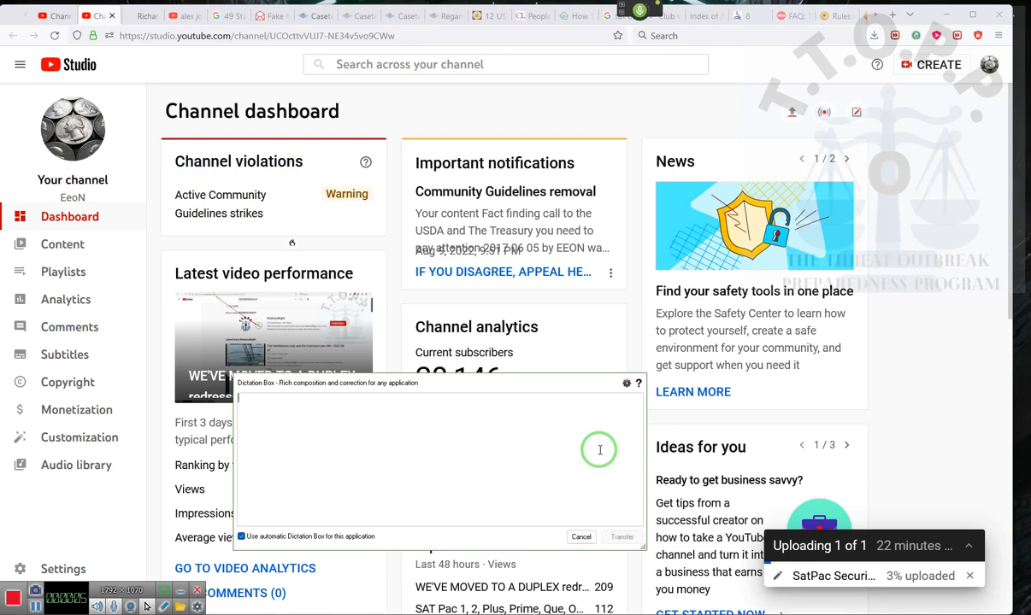
# - Discard the dictated word 'Gentlemen' and dismiss the empty Dictation Box window
pyautogui.write('Gentlemen as you will know')
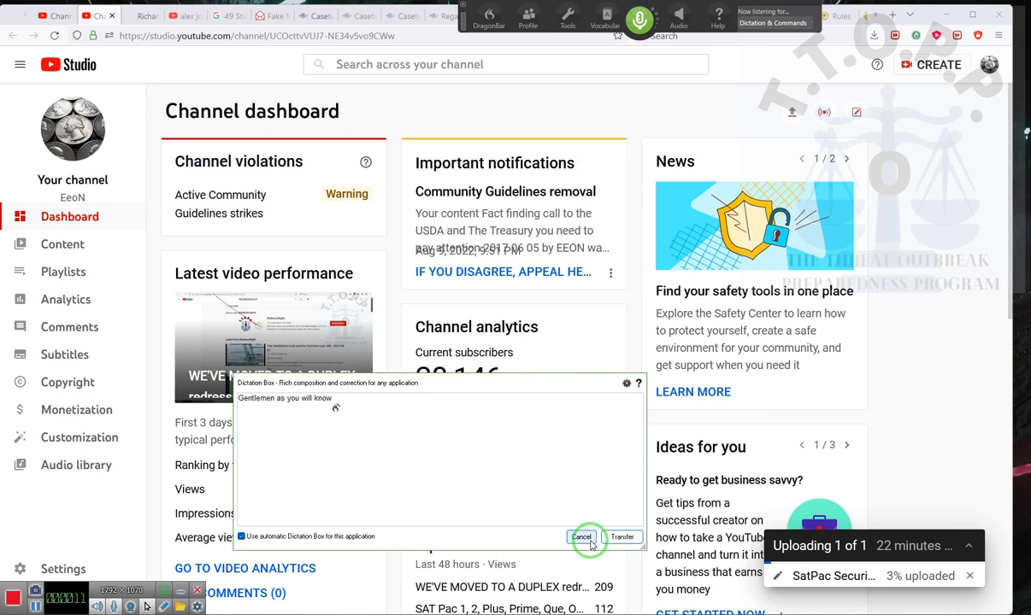
pyautogui.click(581, 537)
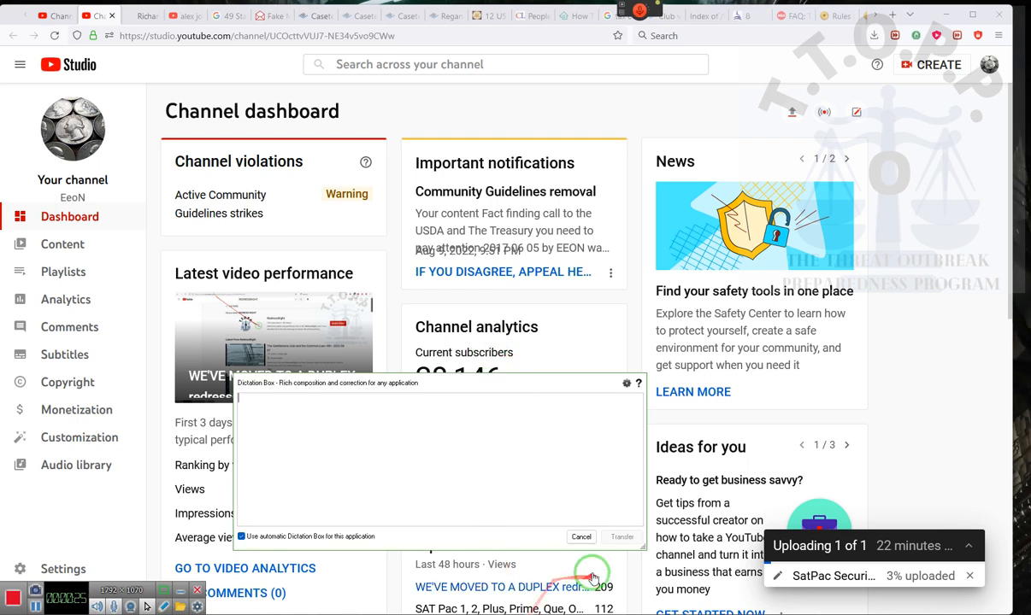
pyautogui.click(581, 537)
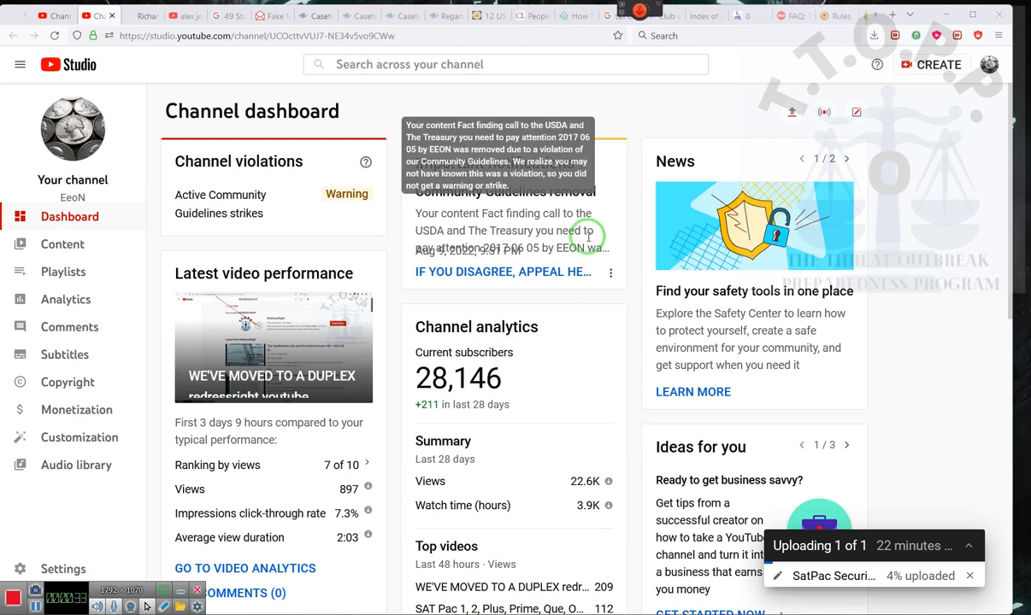
pyautogui.moveTo(522, 329)
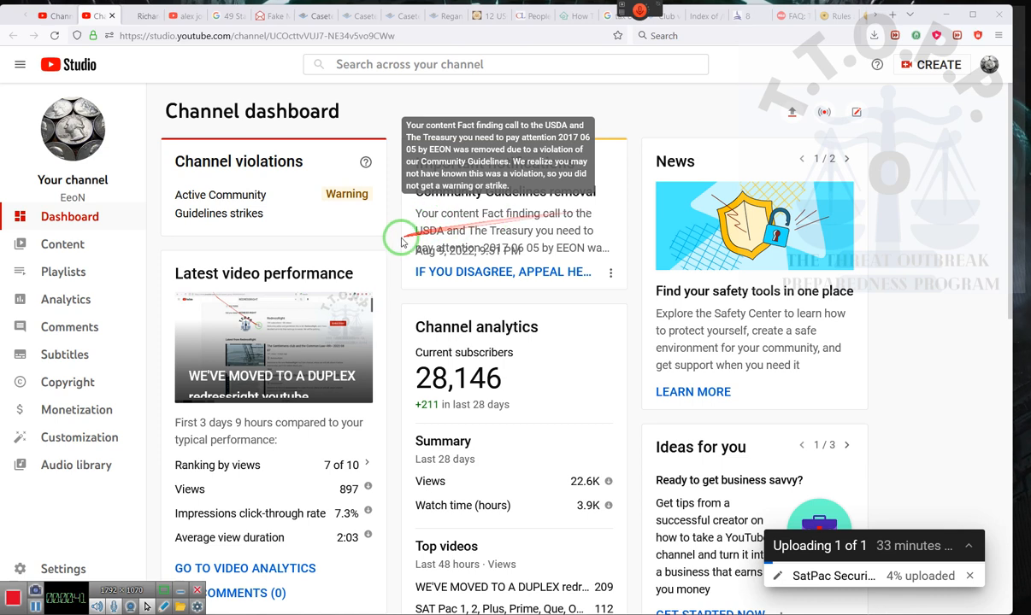
pyautogui.moveTo(575, 229)
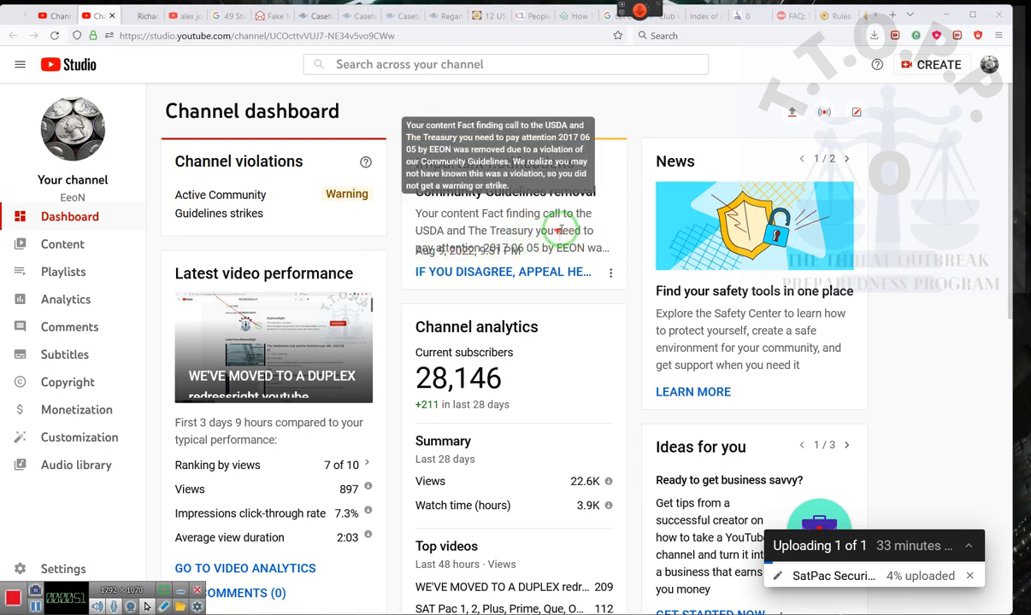
pyautogui.moveTo(561, 308)
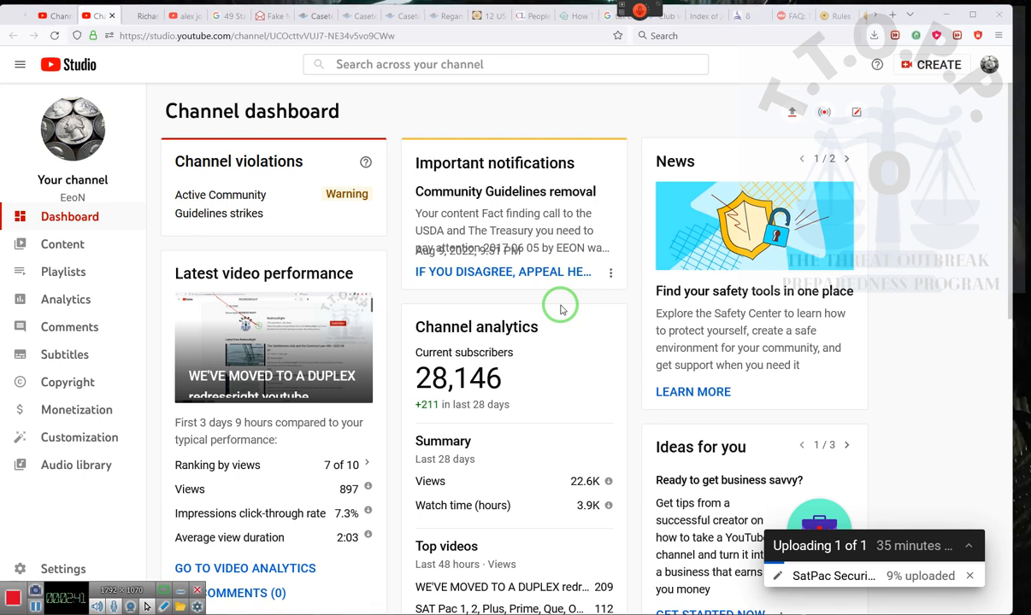
pyautogui.moveTo(527, 230)
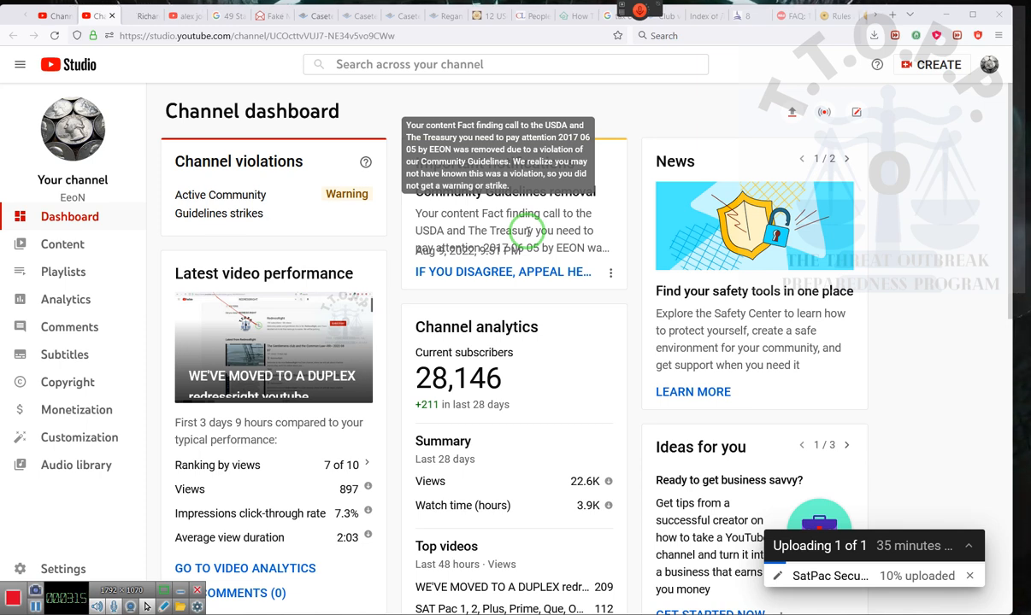
pyautogui.moveTo(479, 305)
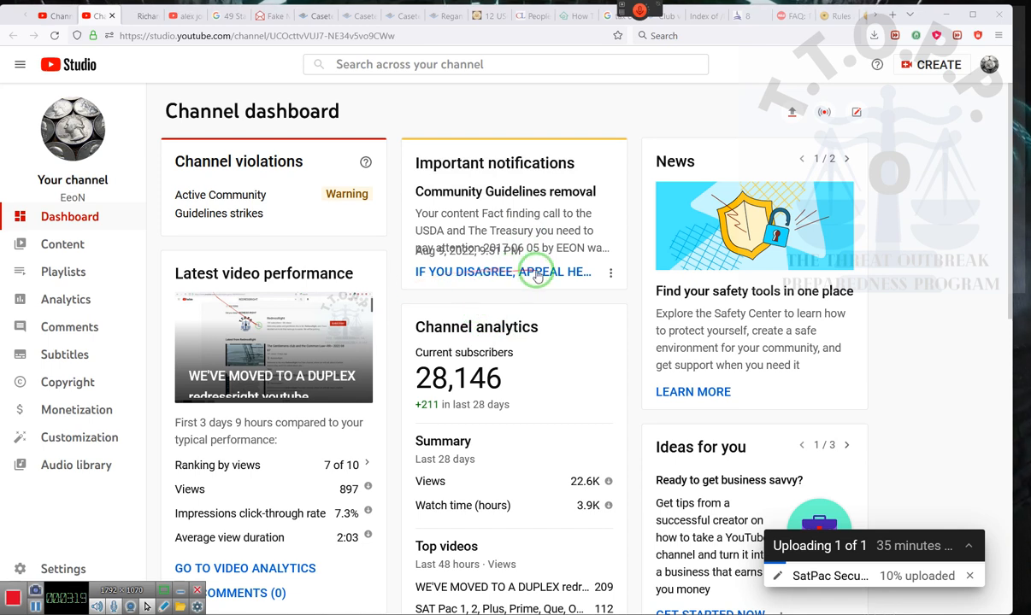
pyautogui.moveTo(526, 322)
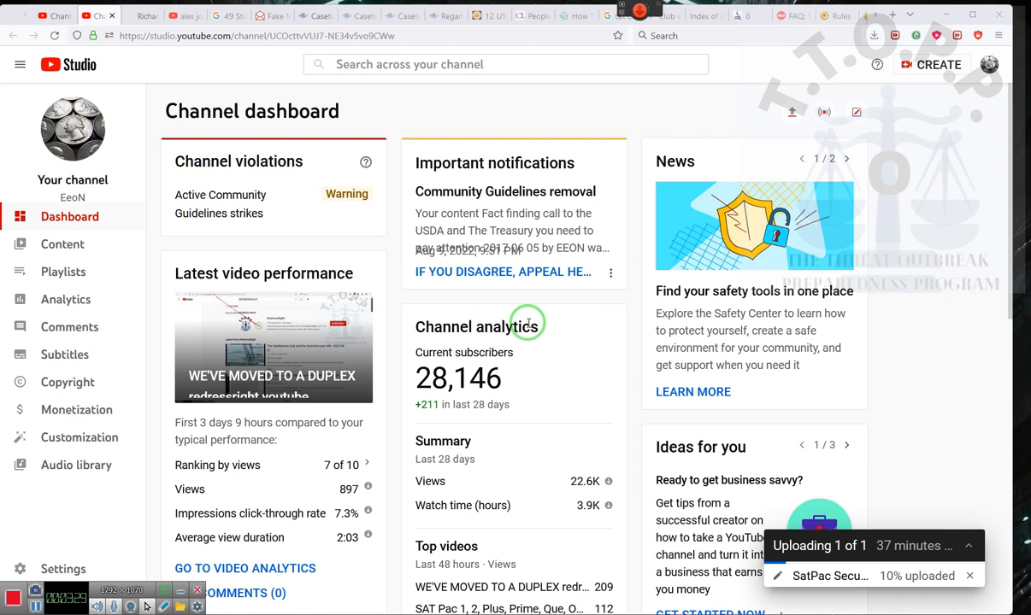
pyautogui.moveTo(301, 70)
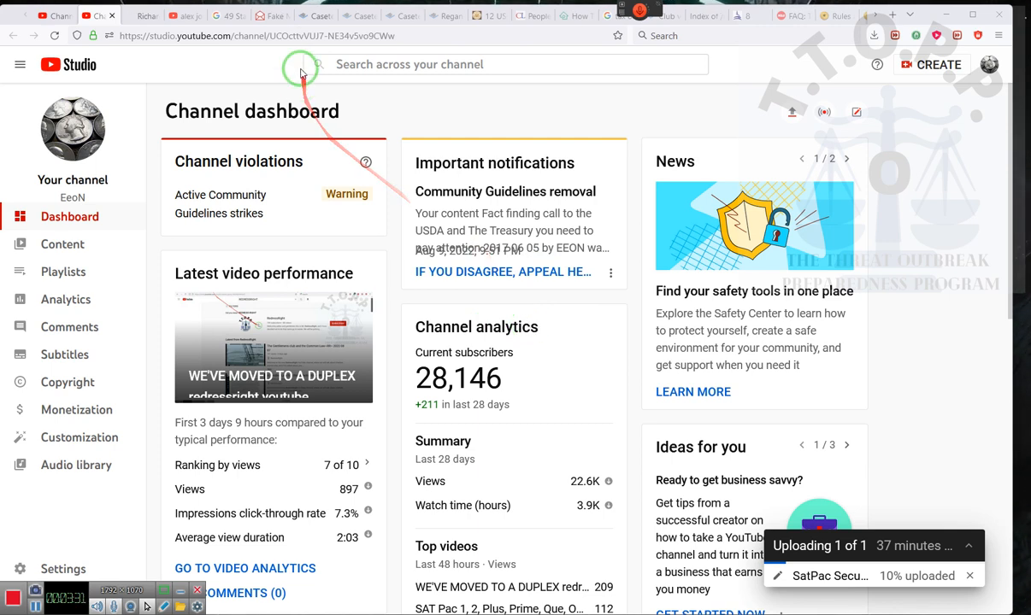
# - Switch to the Casetext results on government agencies lacking a vested privacy right
pyautogui.click(314, 15)
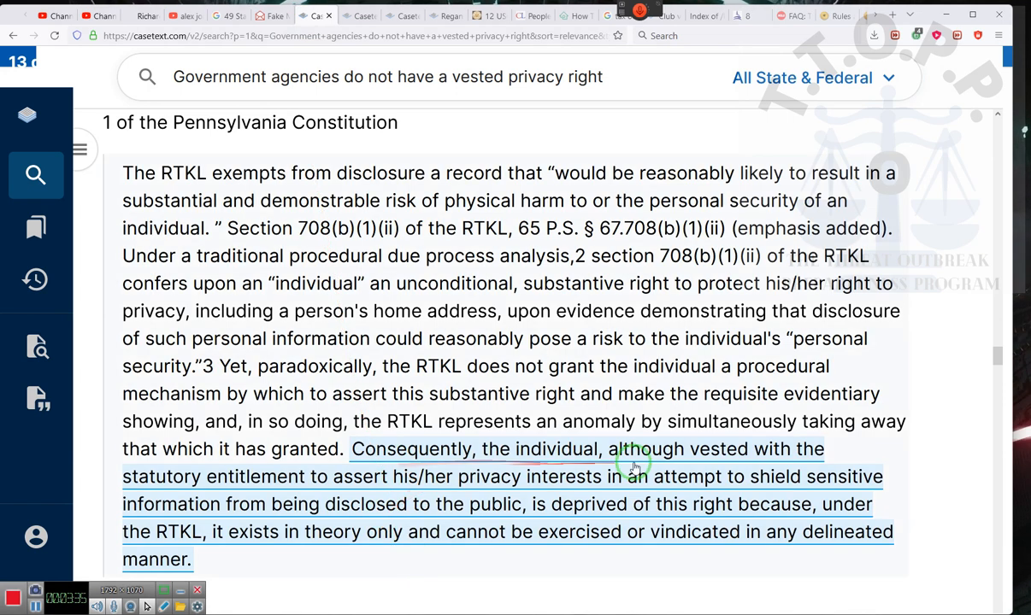
pyautogui.moveTo(212, 472)
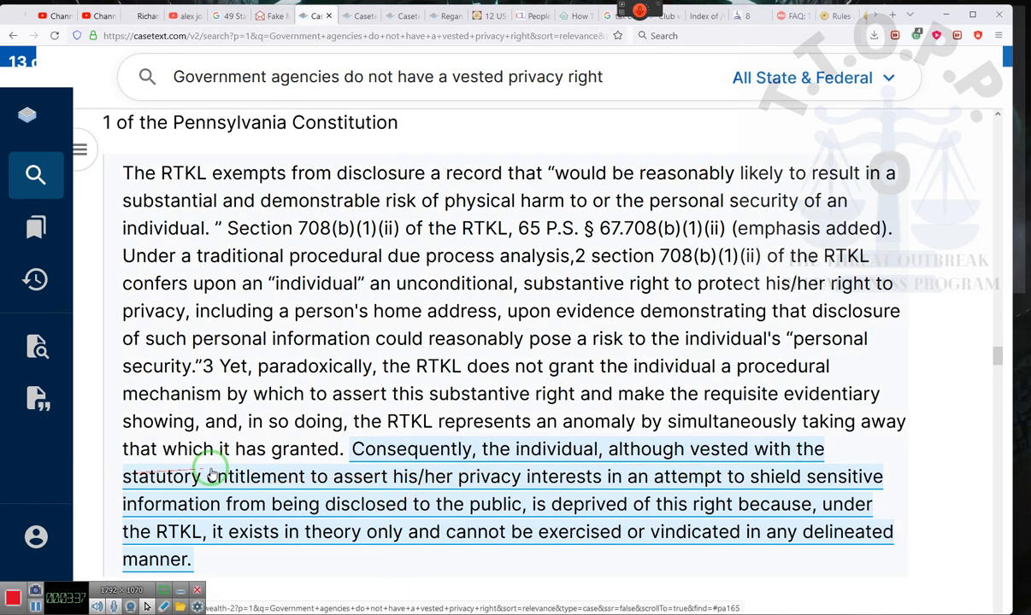
pyautogui.moveTo(500, 487)
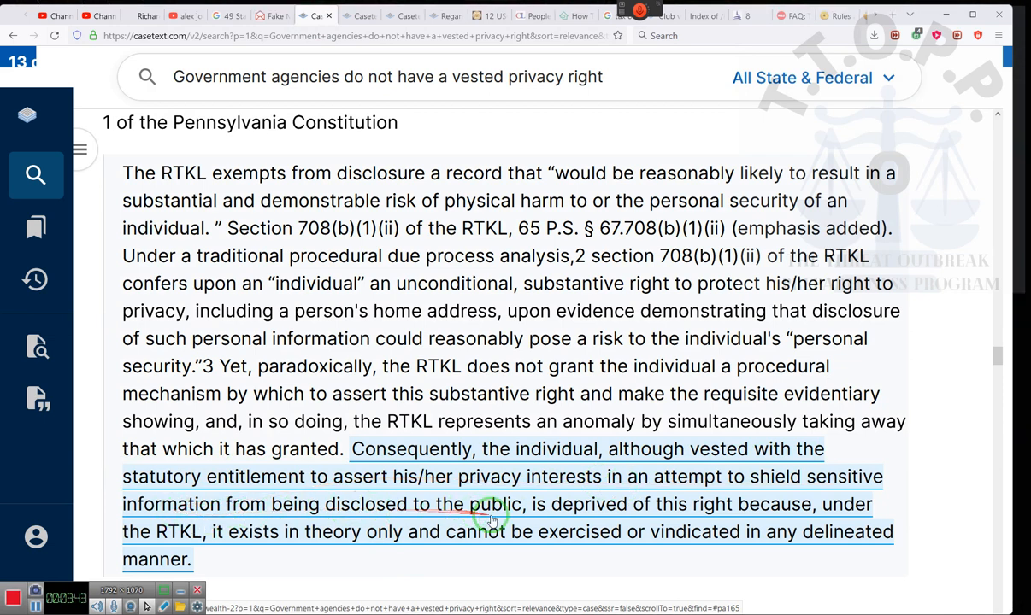
pyautogui.moveTo(817, 520)
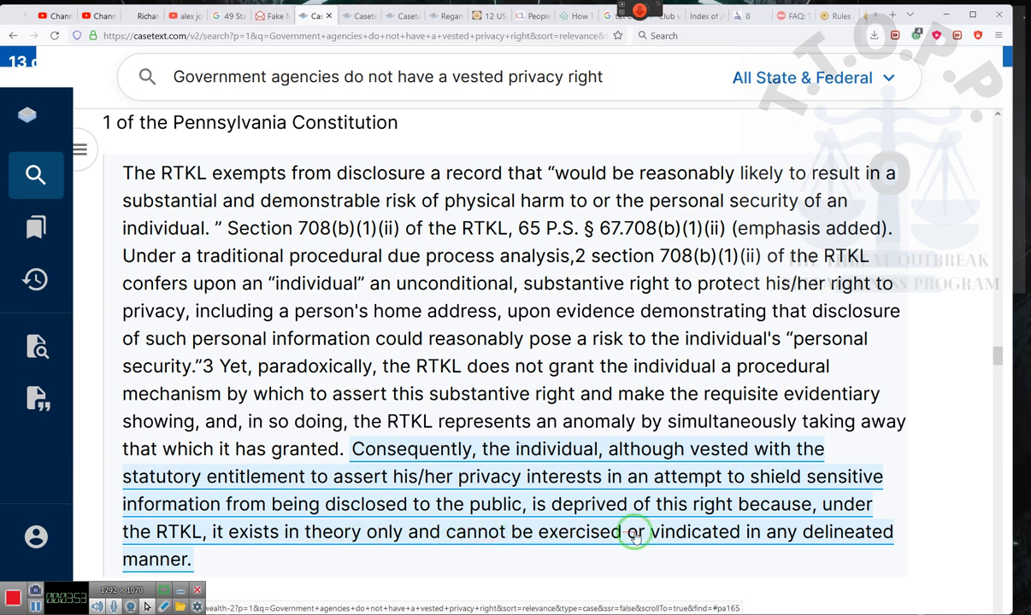
pyautogui.moveTo(540, 535)
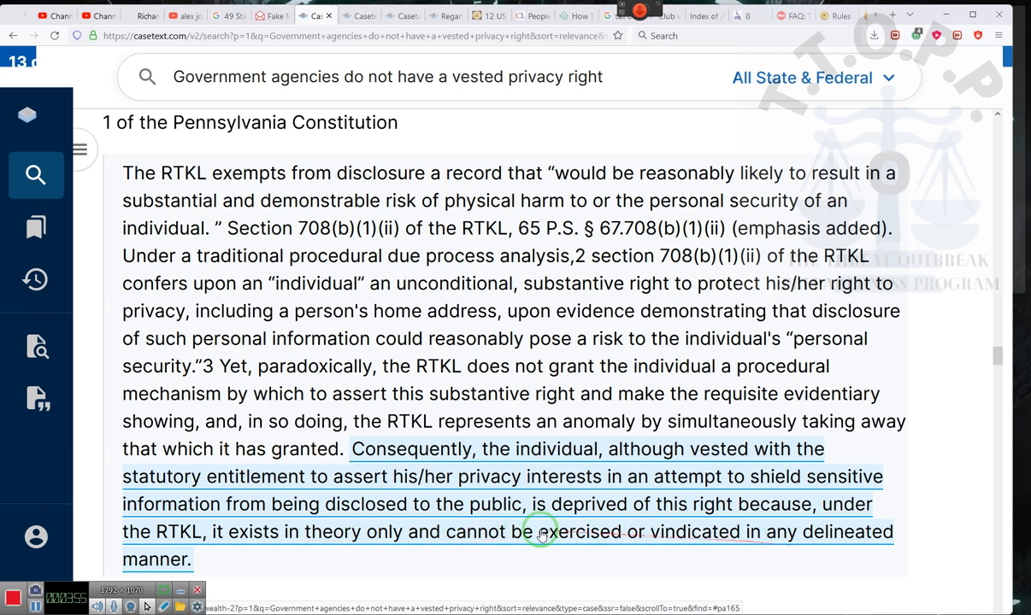
pyautogui.scroll(-3)
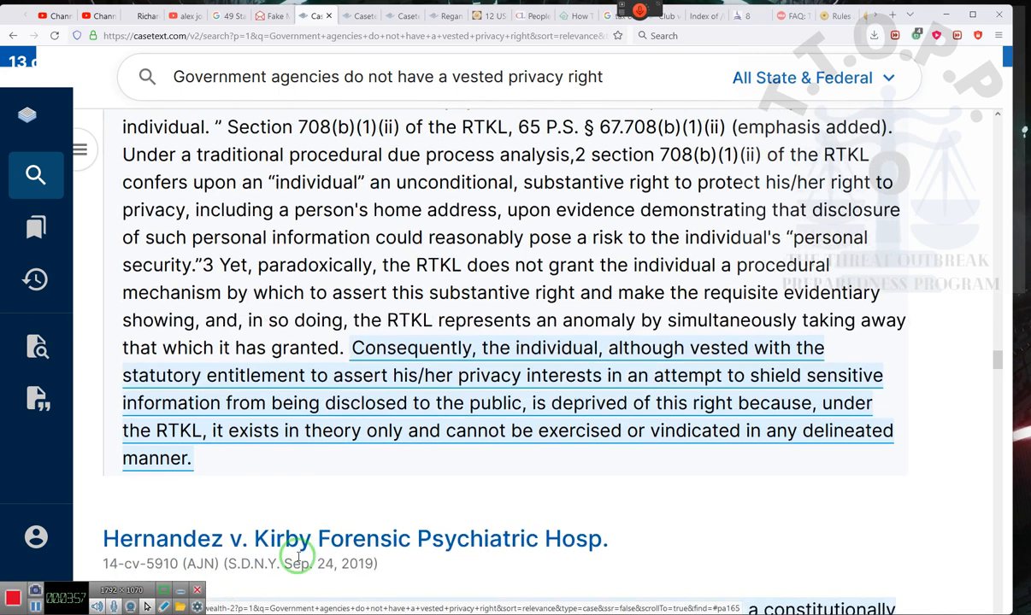
pyautogui.scroll(-3)
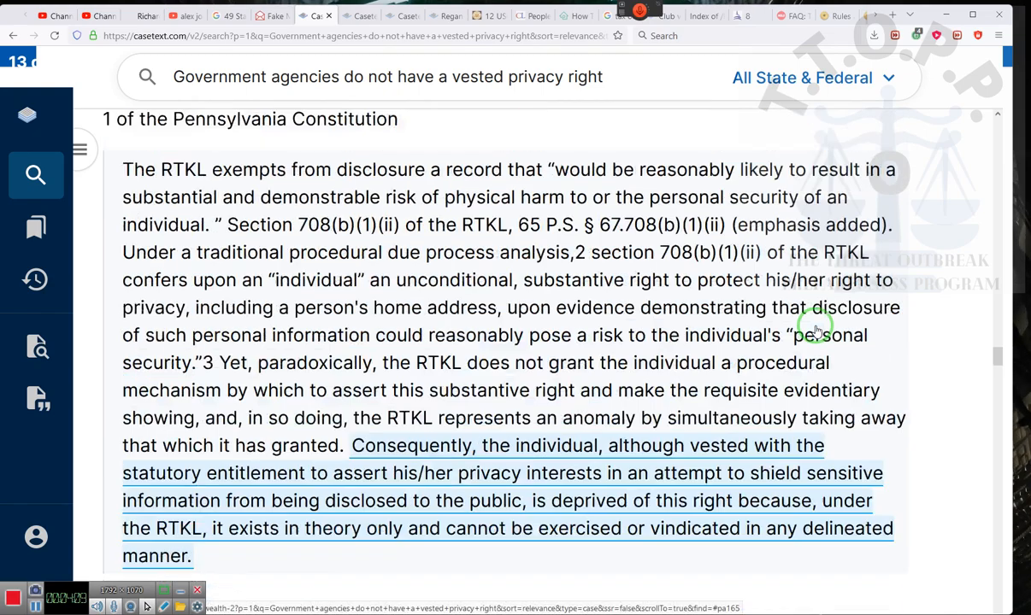
pyautogui.scroll(-3)
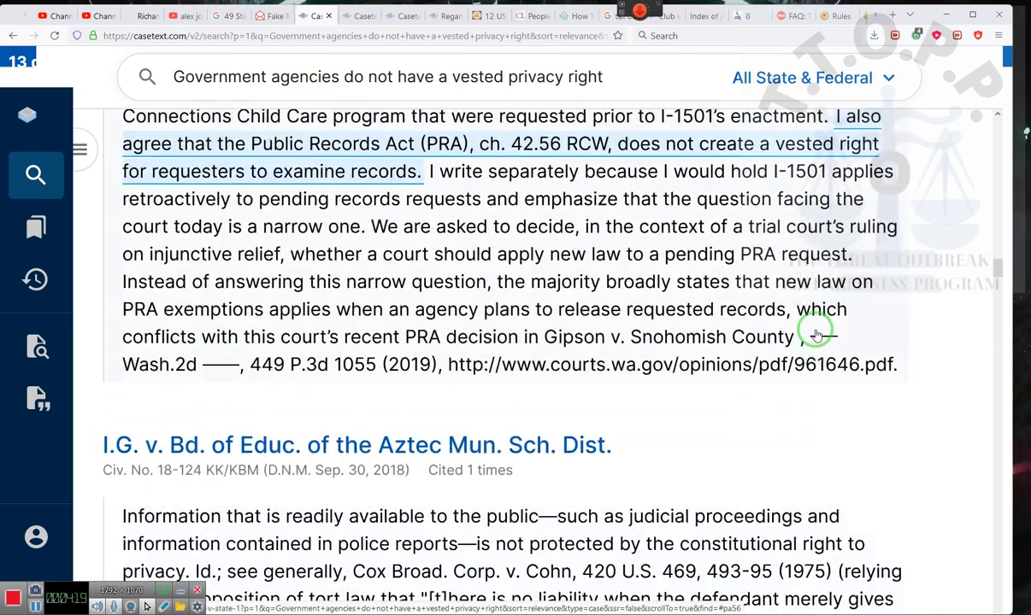
pyautogui.scroll(-3)
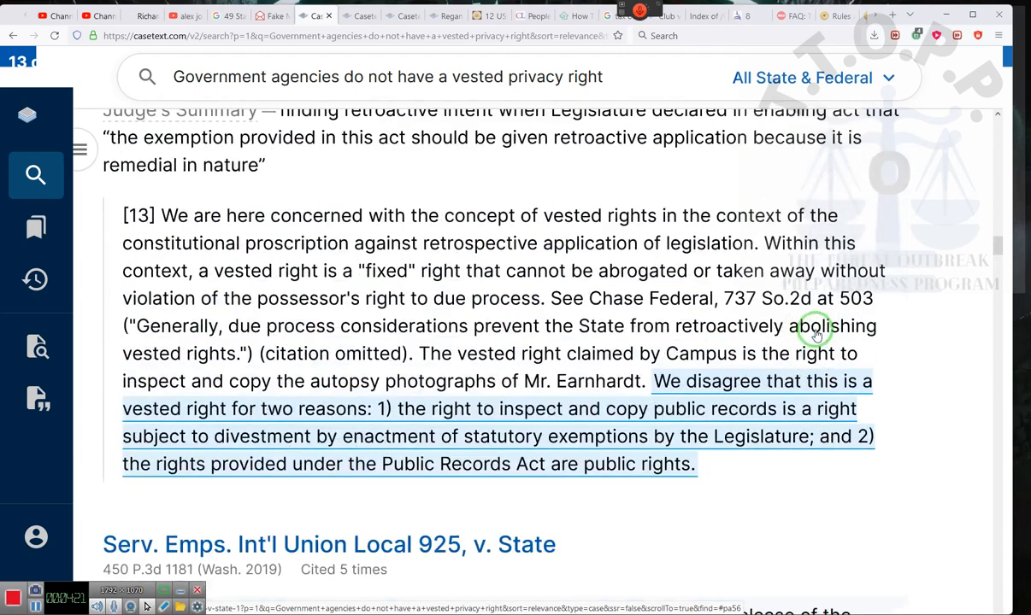
pyautogui.scroll(-3)
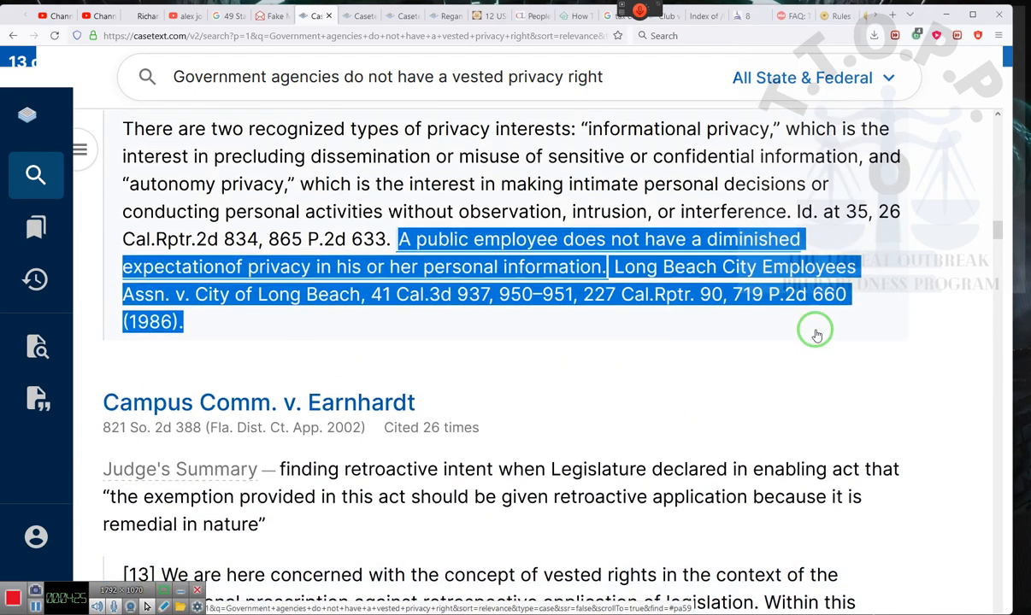
pyautogui.scroll(-3)
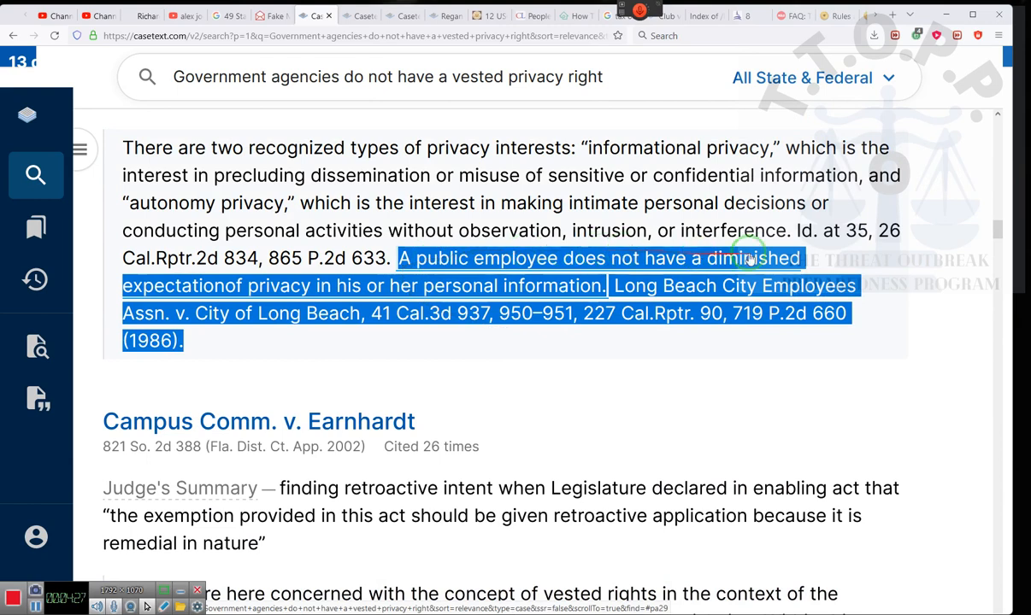
pyautogui.moveTo(145, 318)
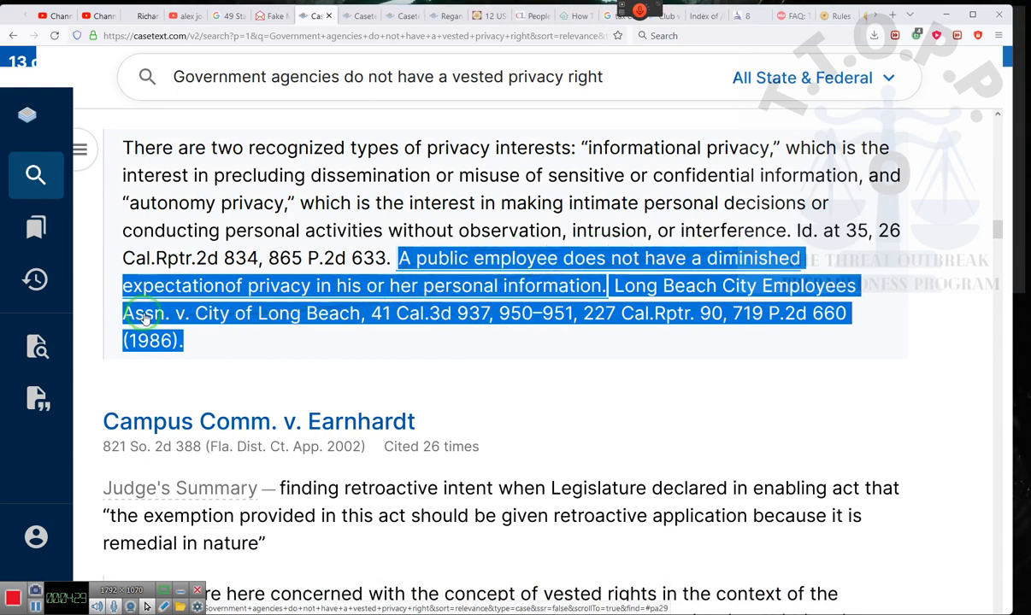
pyautogui.moveTo(153, 315)
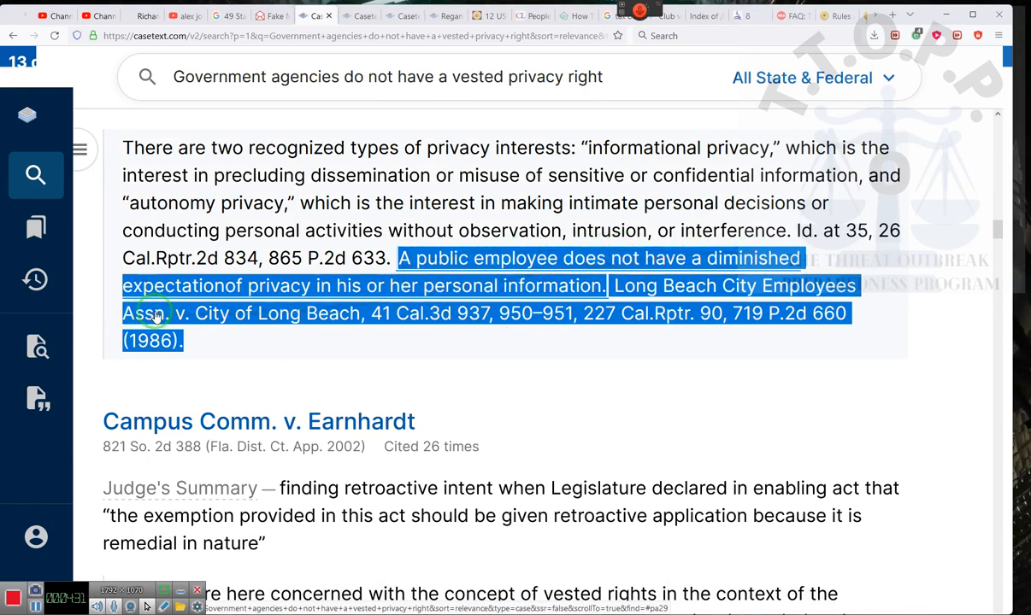
pyautogui.moveTo(444, 282)
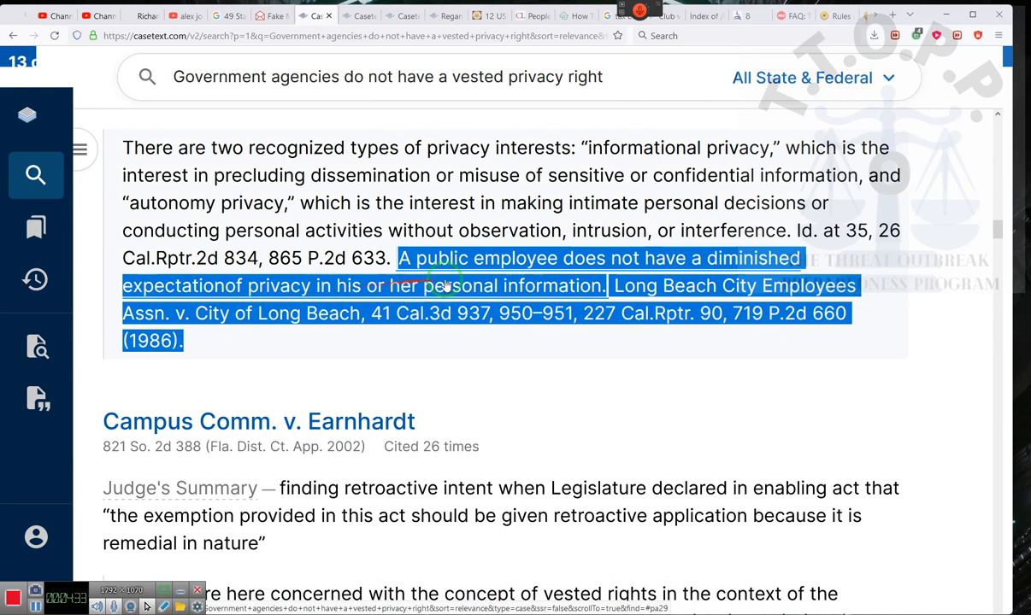
pyautogui.moveTo(735, 288)
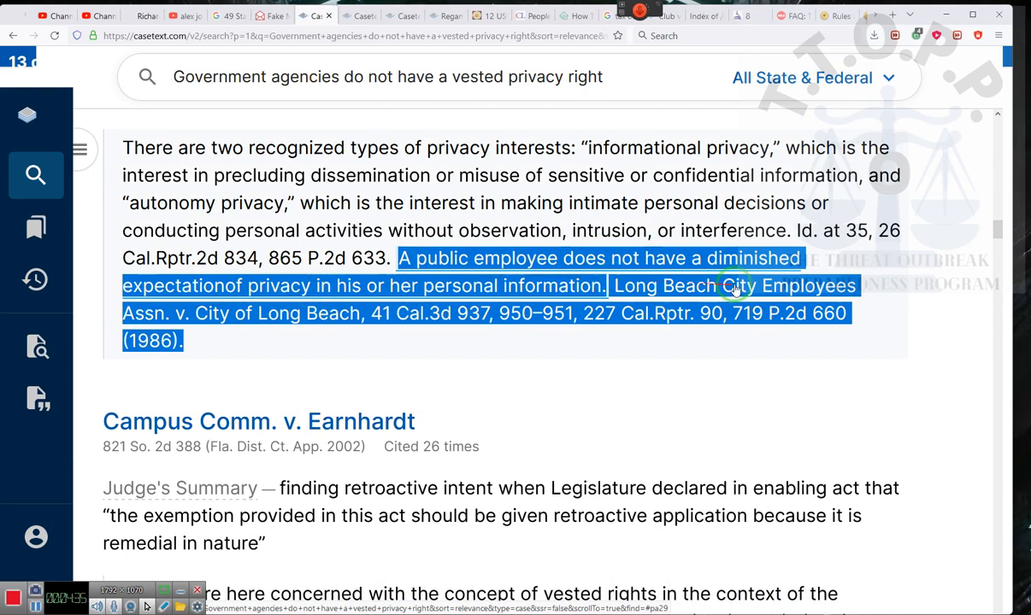
pyautogui.moveTo(550, 270)
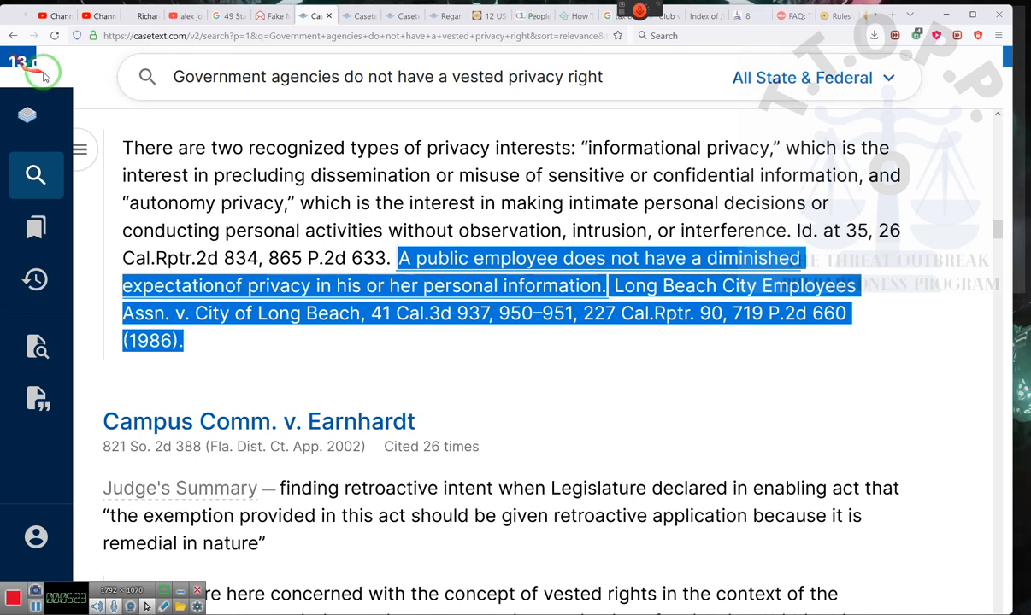
pyautogui.click(96, 15)
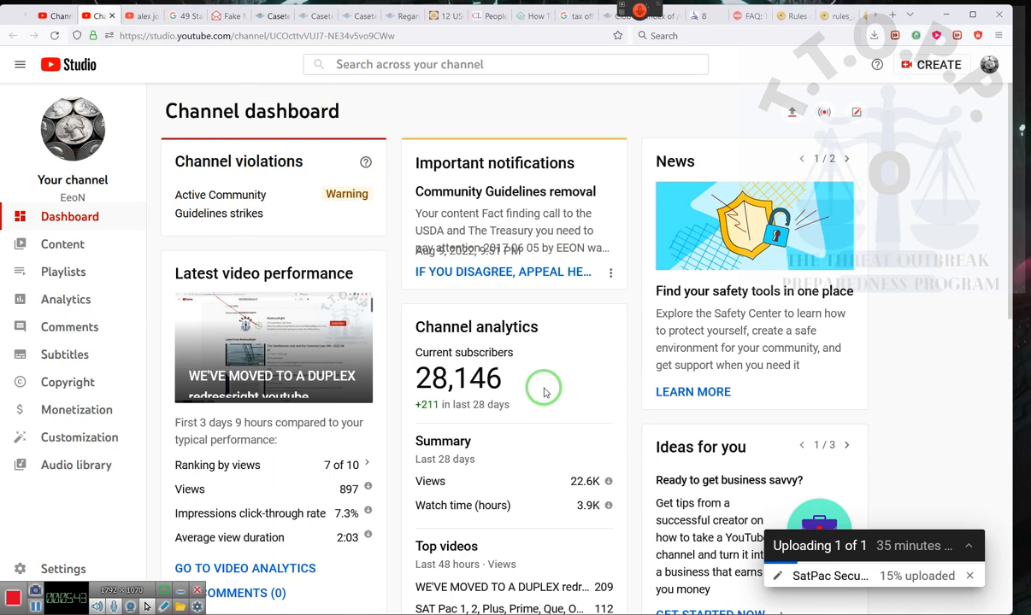
pyautogui.moveTo(96, 157)
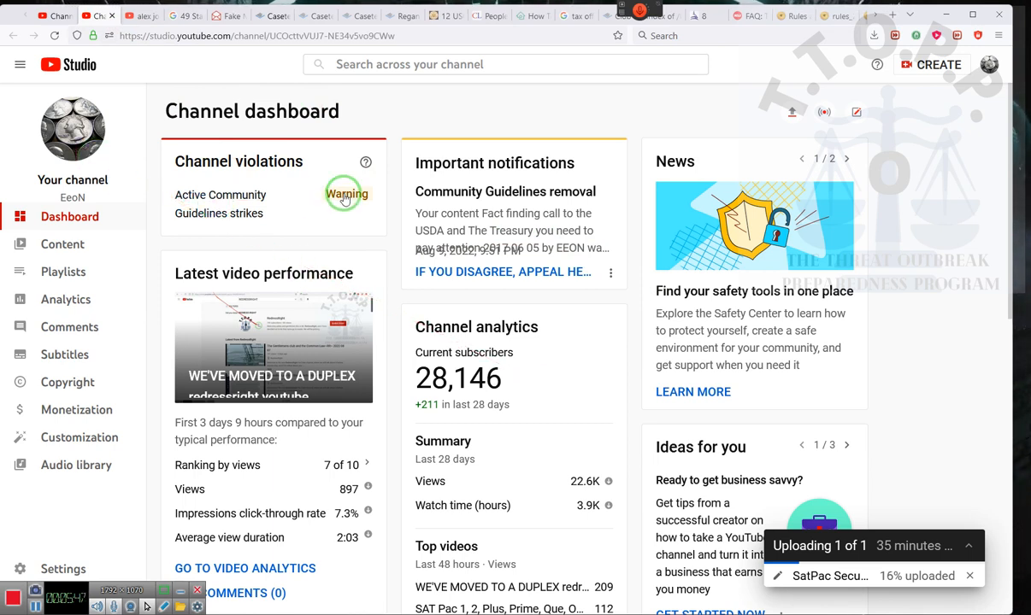
# - Show the April 2021 Community Guidelines warning details from the Channel violations card
pyautogui.click(345, 195)
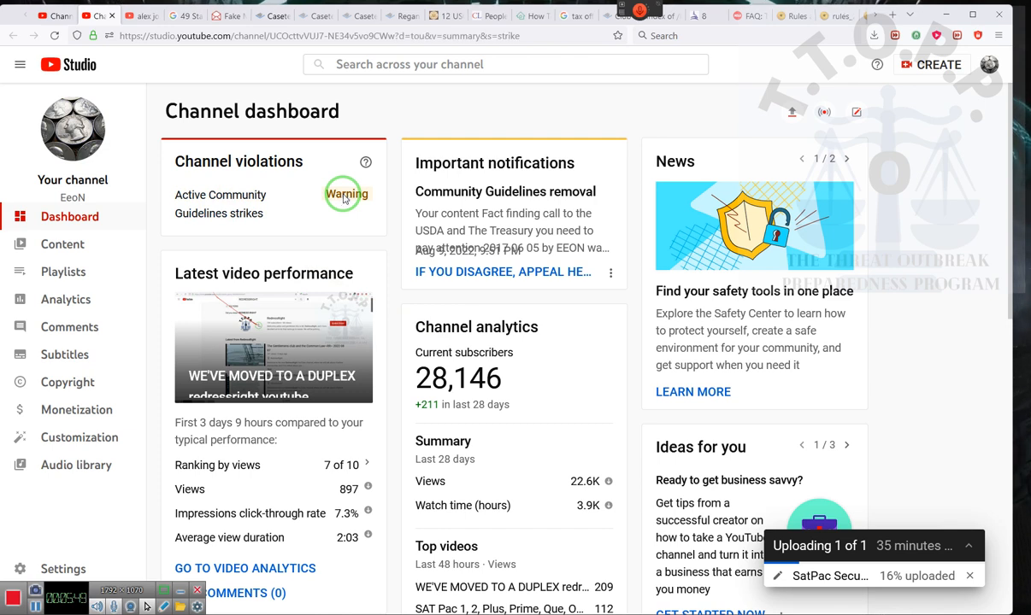
pyautogui.click(345, 195)
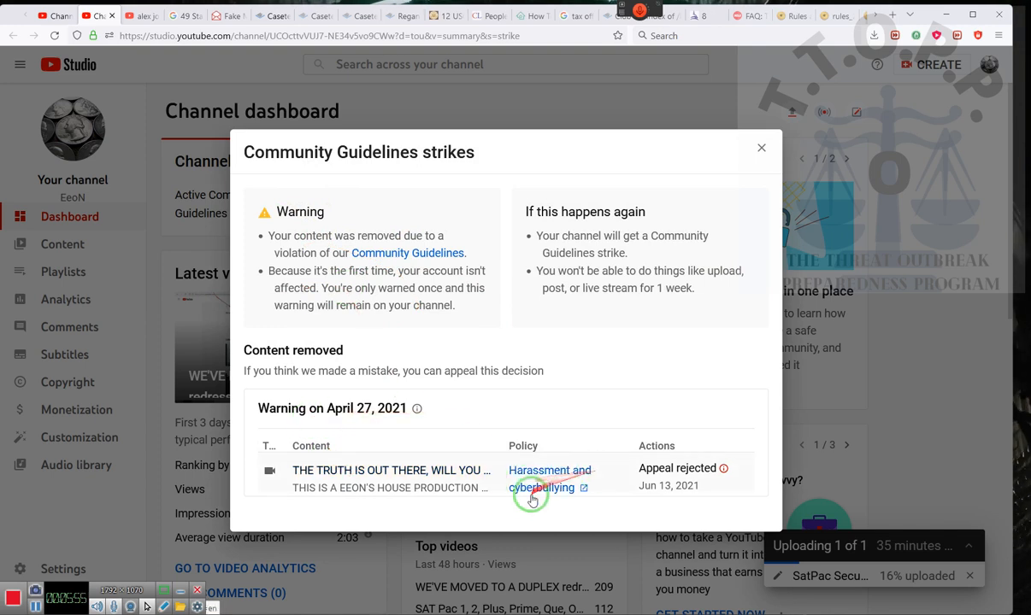
pyautogui.moveTo(612, 486)
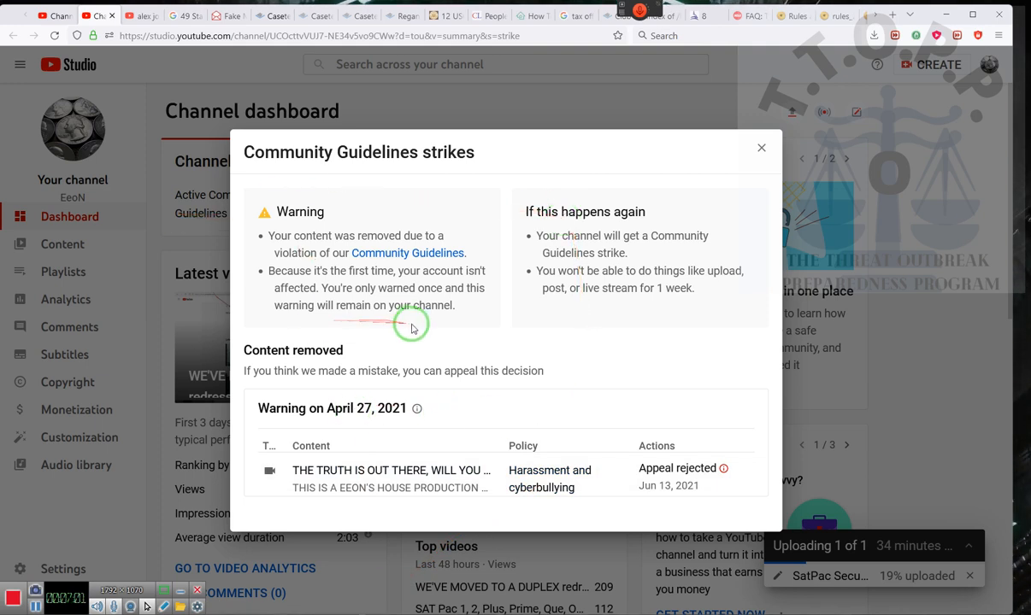
pyautogui.moveTo(445, 314)
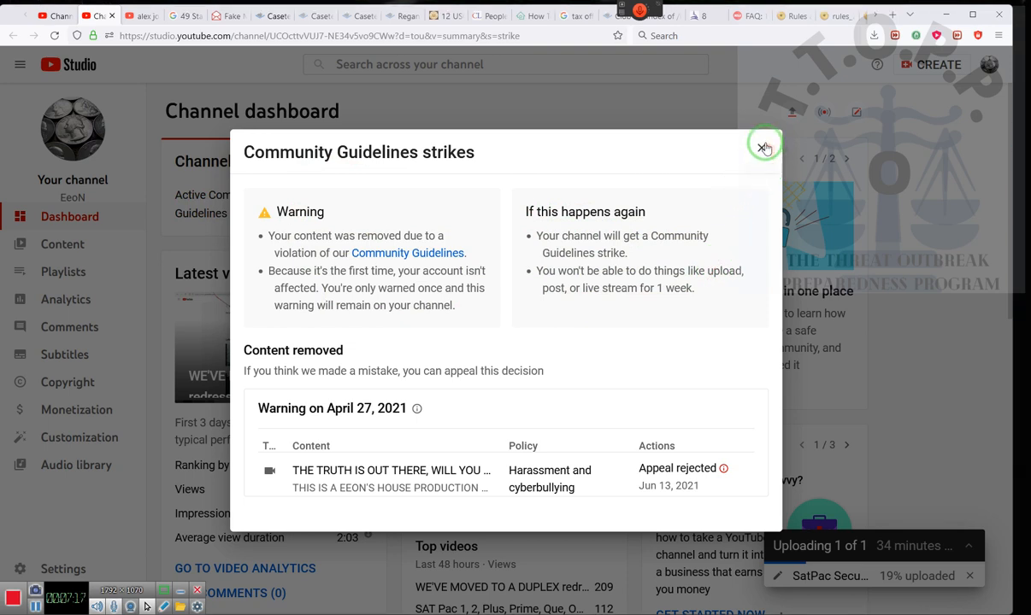
# - Dismiss the Community Guidelines strikes dialog, returning to the dashboard
pyautogui.click(764, 145)
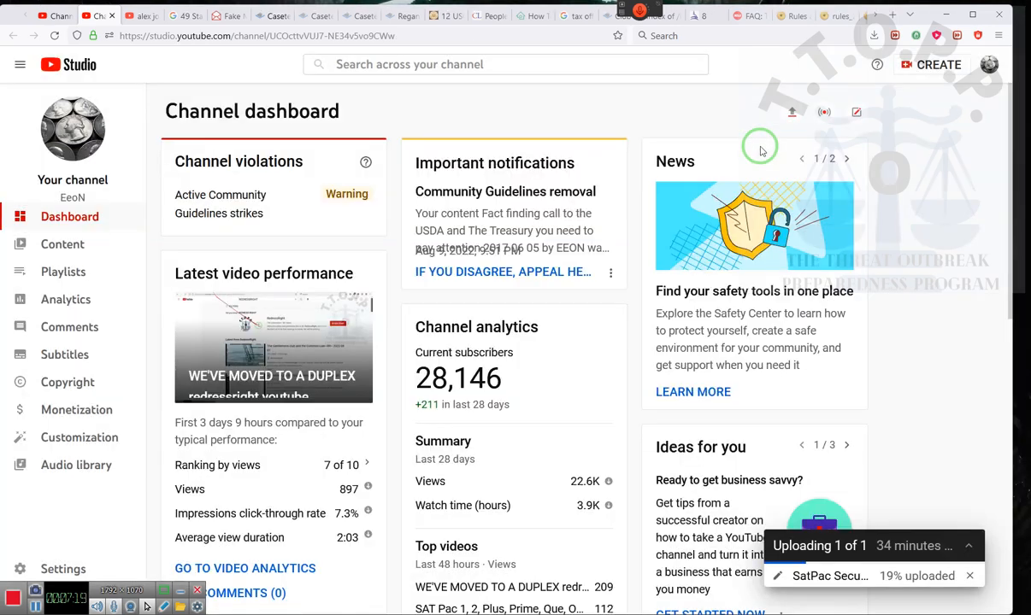
pyautogui.moveTo(528, 458)
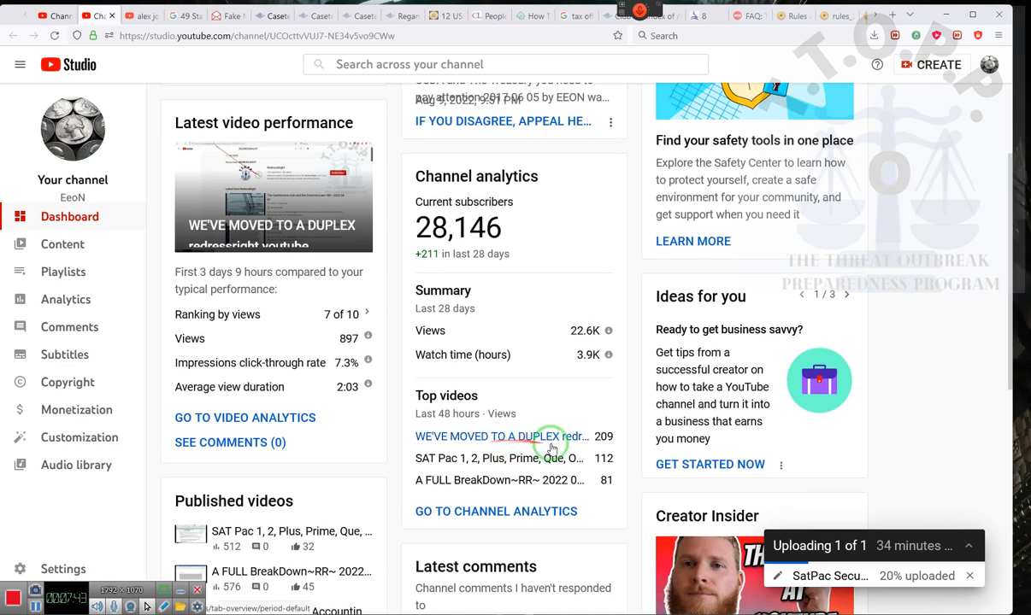
pyautogui.moveTo(72, 245)
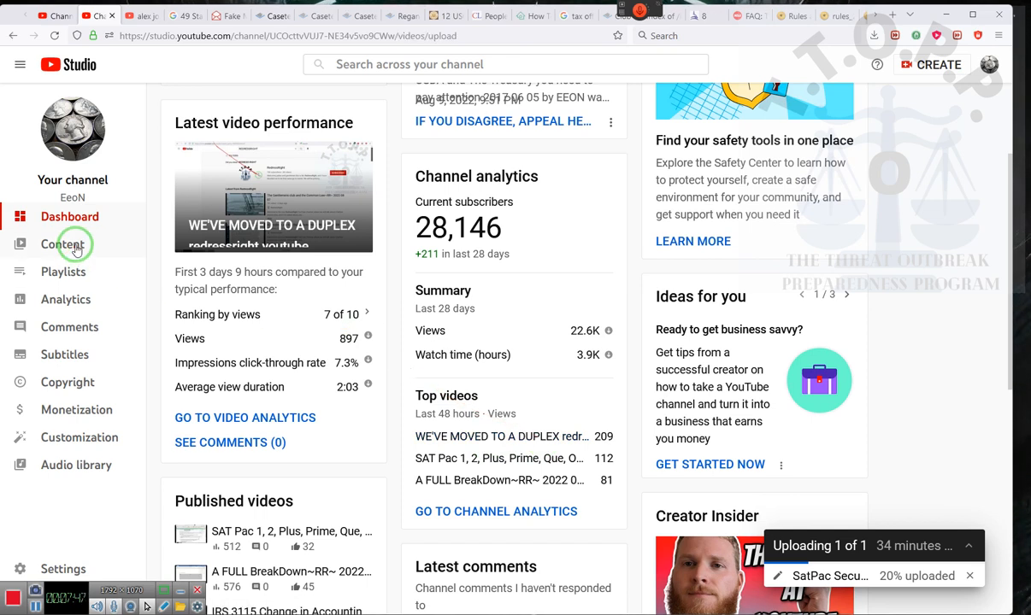
# - Go to the channel's Content page from the left sidebar
pyautogui.click(62, 245)
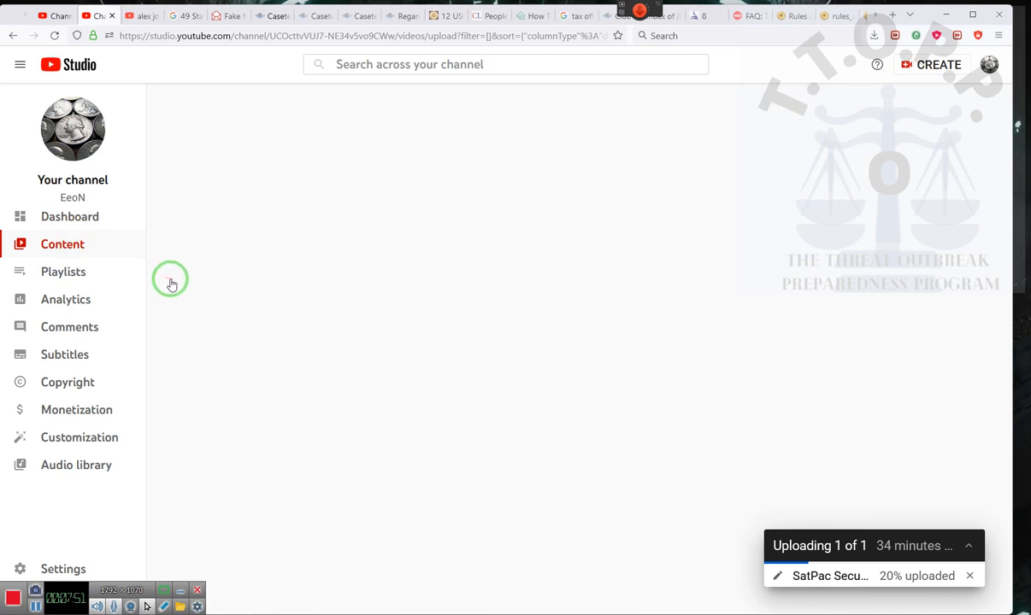
pyautogui.moveTo(395, 335)
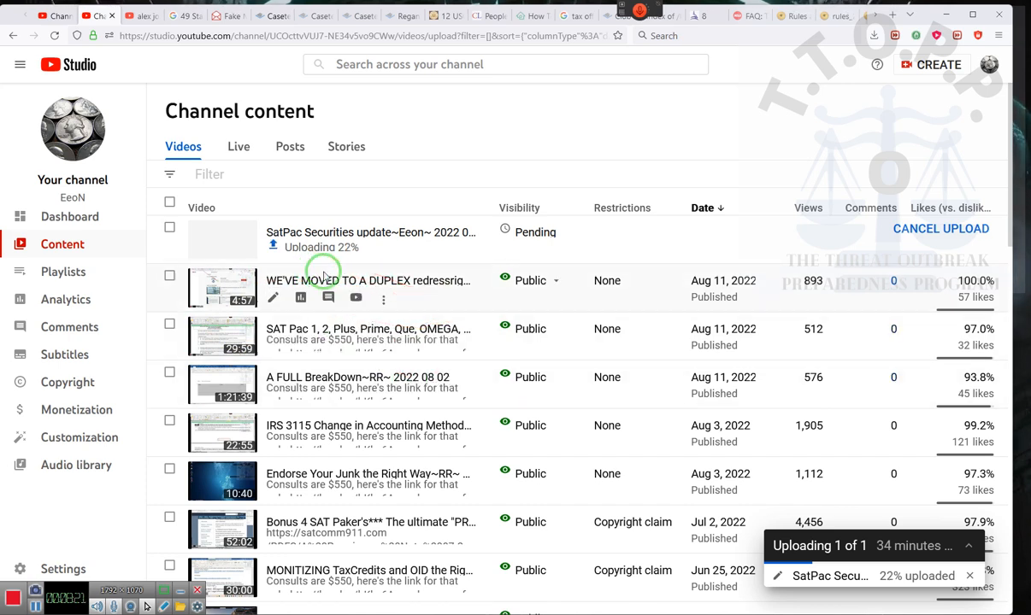
pyautogui.moveTo(556, 140)
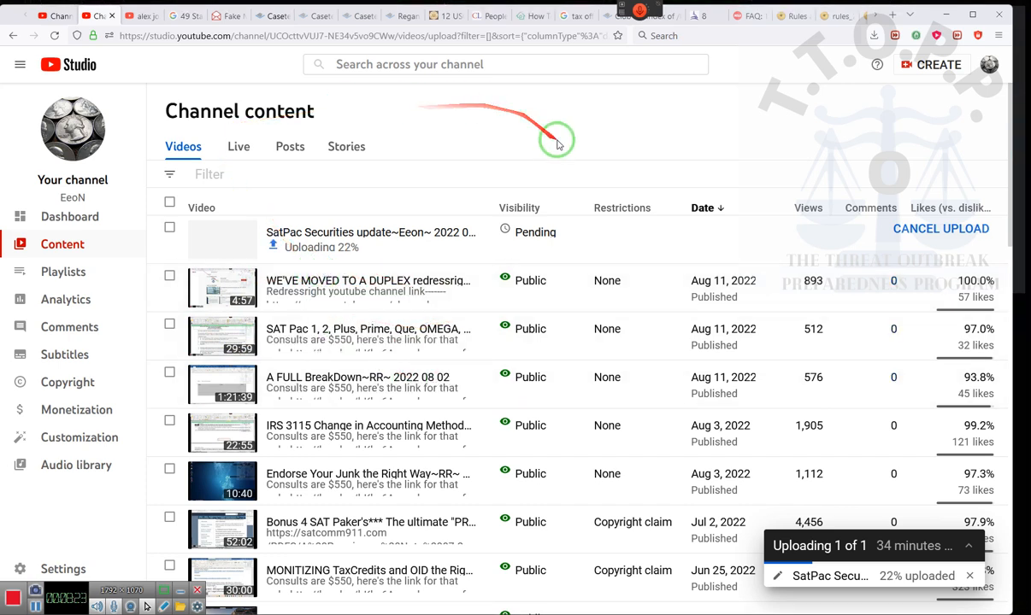
pyautogui.moveTo(147, 366)
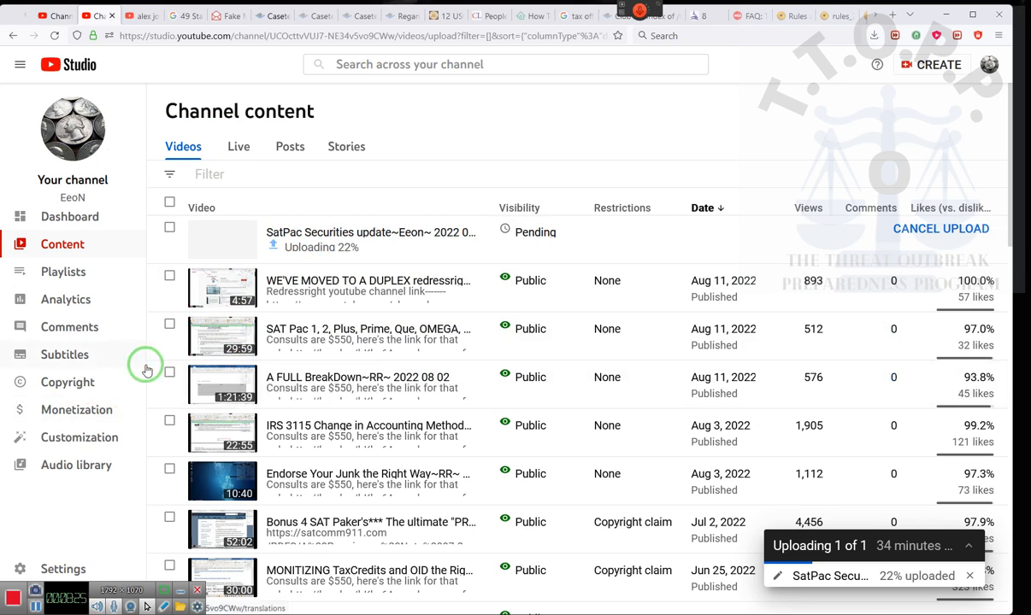
pyautogui.moveTo(470, 141)
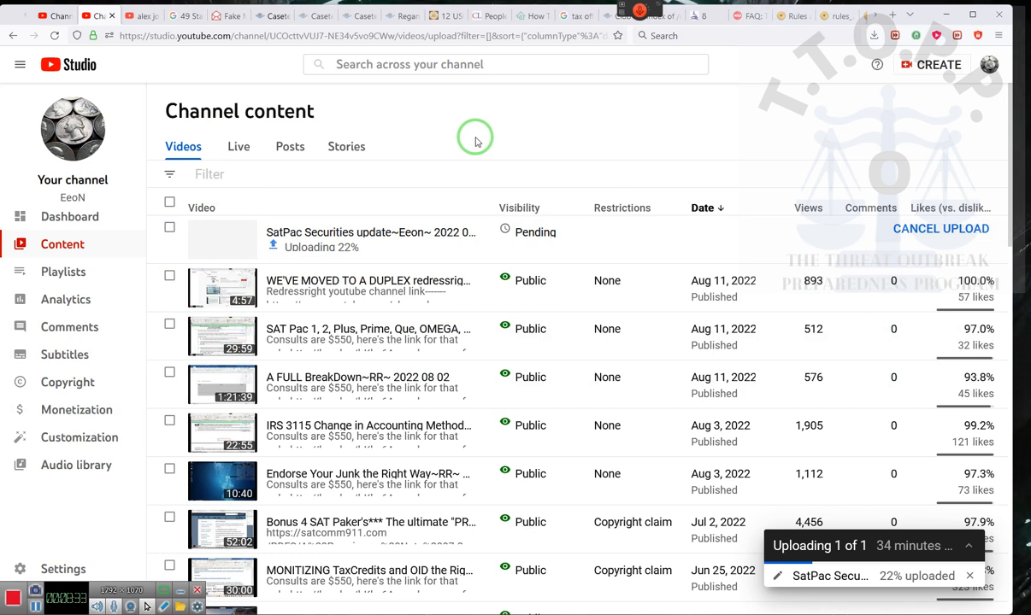
pyautogui.moveTo(482, 281)
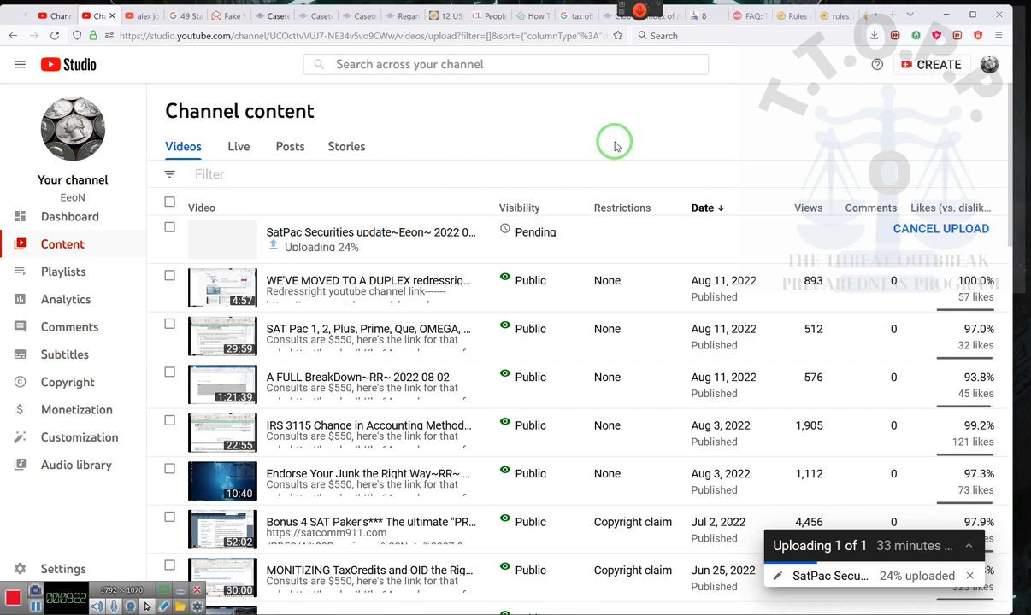
pyautogui.moveTo(403, 304)
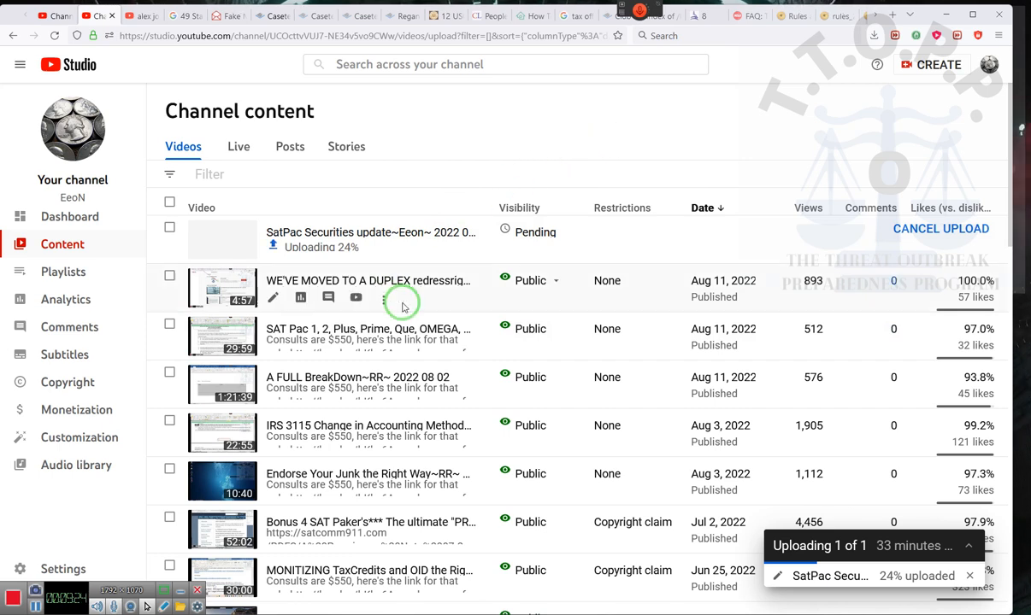